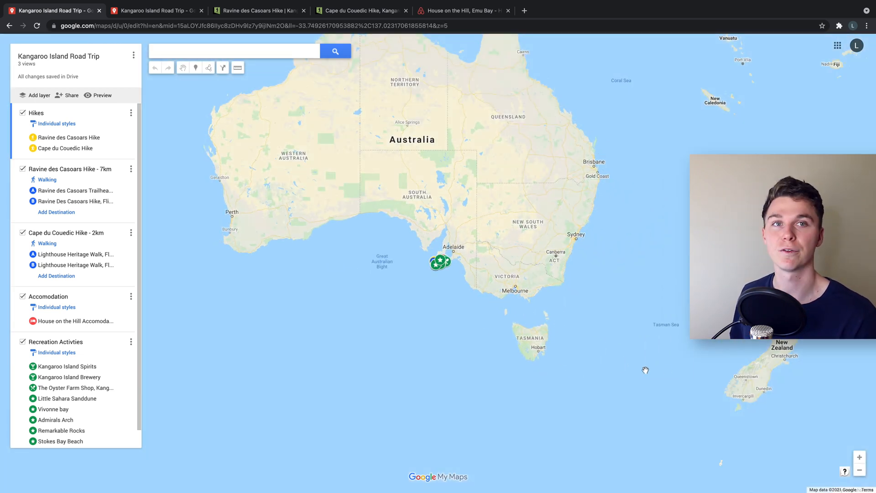
# Zoom in twice from Australia until Kangaroo Island and its trip markers fill the view
pyautogui.click(860, 457)
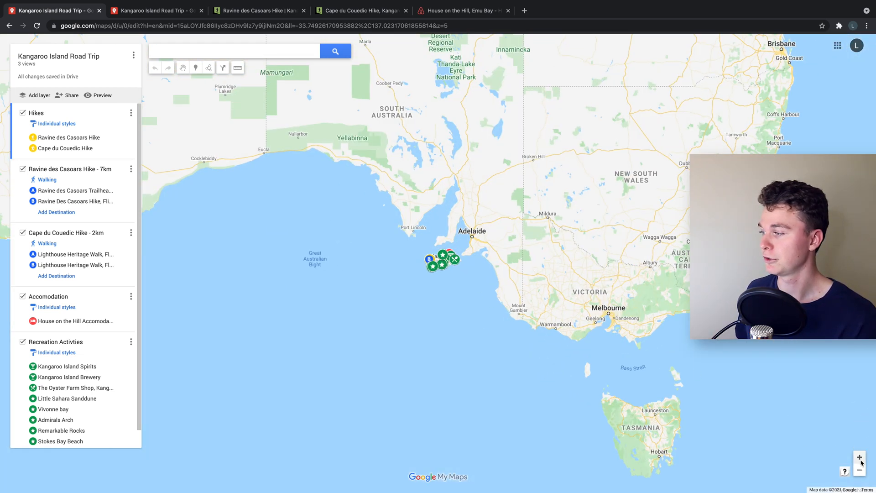
pyautogui.click(859, 456)
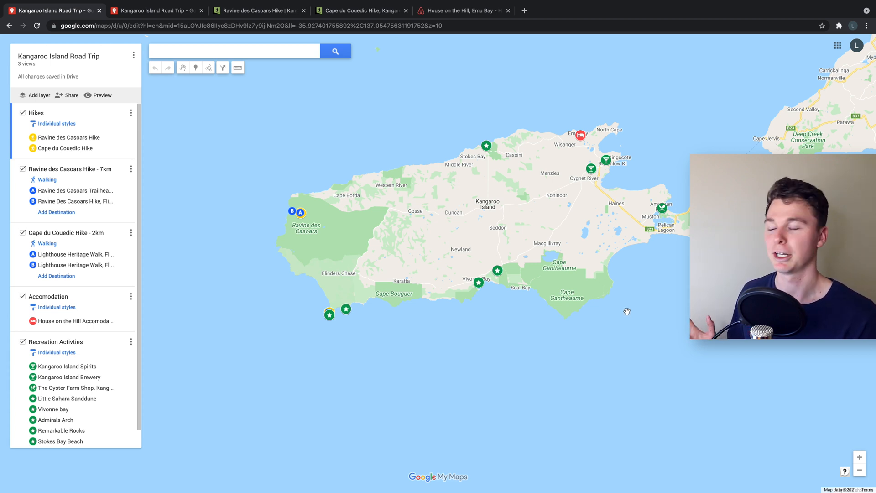
pyautogui.moveTo(370, 65)
pyautogui.write('crea')
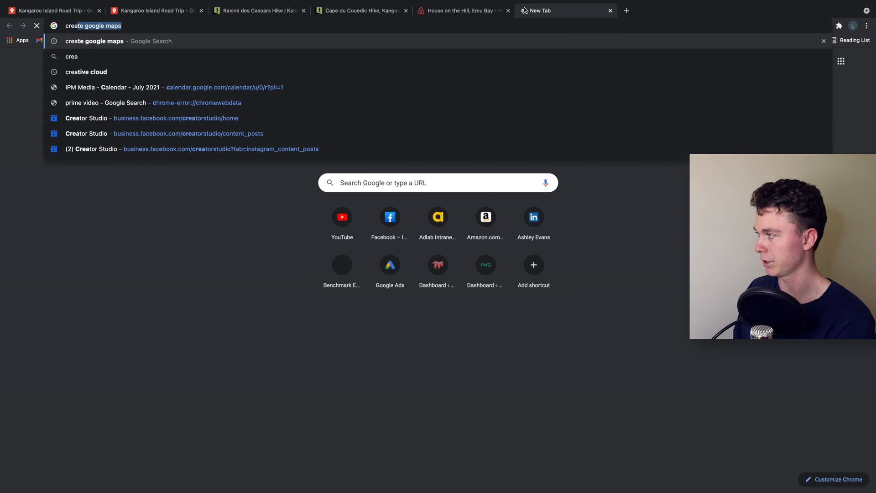
# Search 'create google maps' and open the My Maps – About result
pyautogui.press('Return')
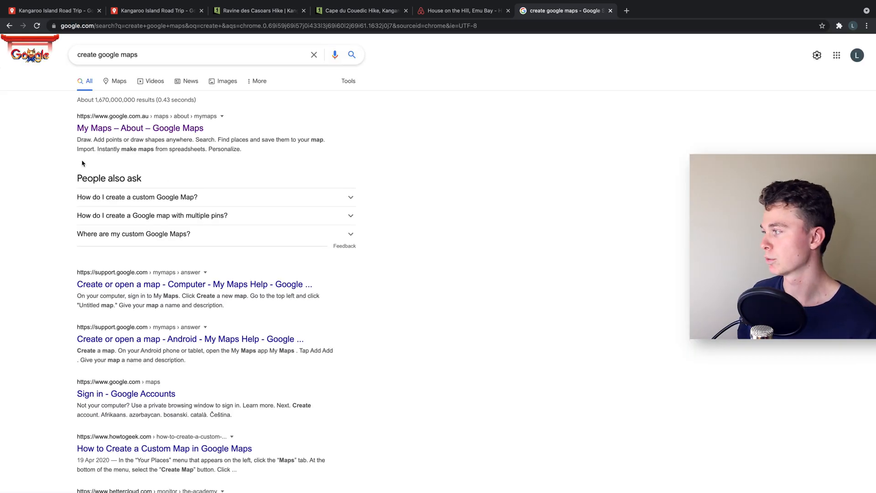
pyautogui.click(139, 128)
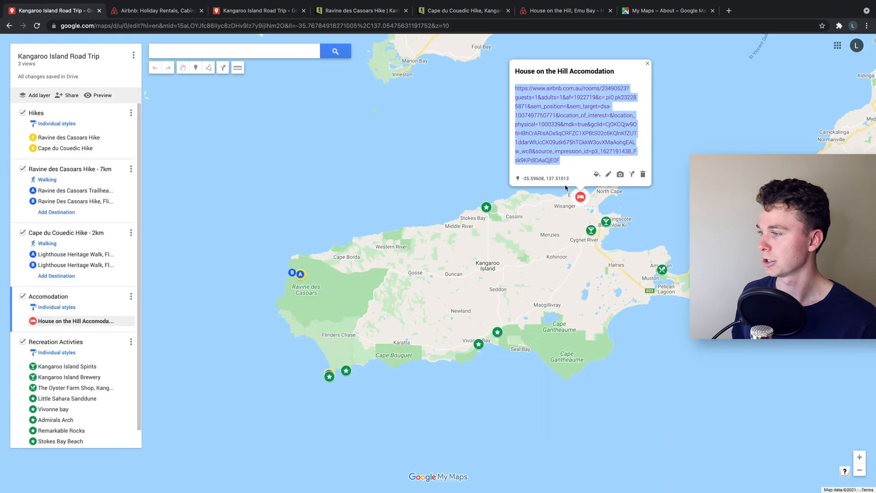
# Close the House on the Hill Accommodation details to show the full island map
pyautogui.click(647, 63)
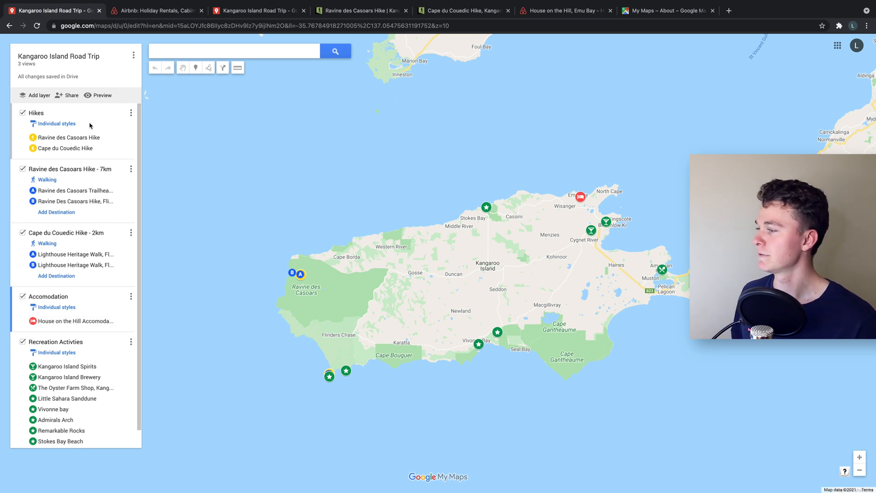
pyautogui.moveTo(75, 169)
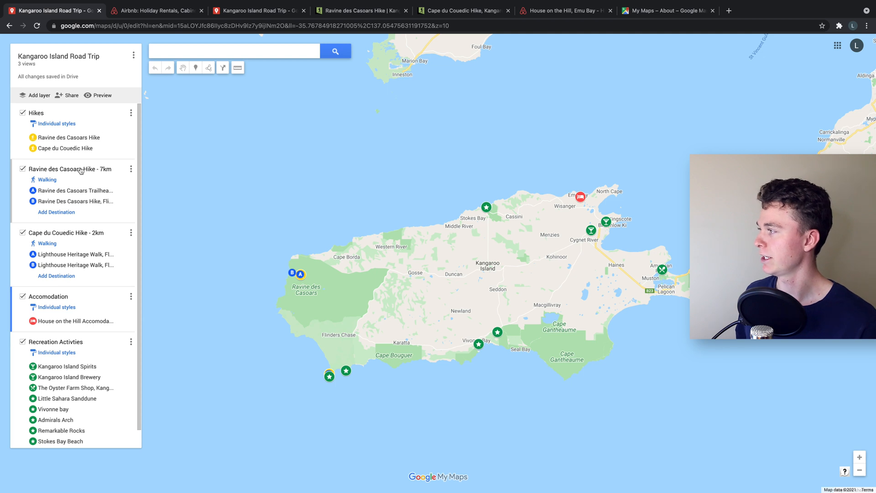
pyautogui.click(361, 10)
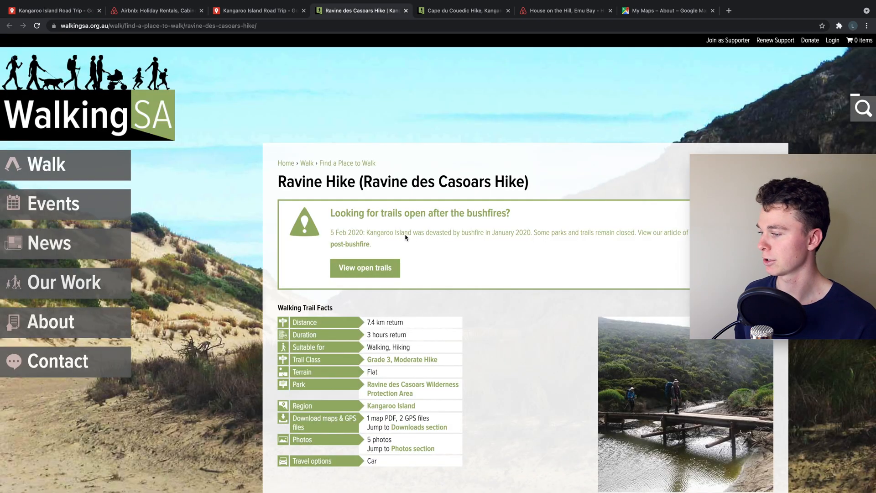
pyautogui.scroll(-3)
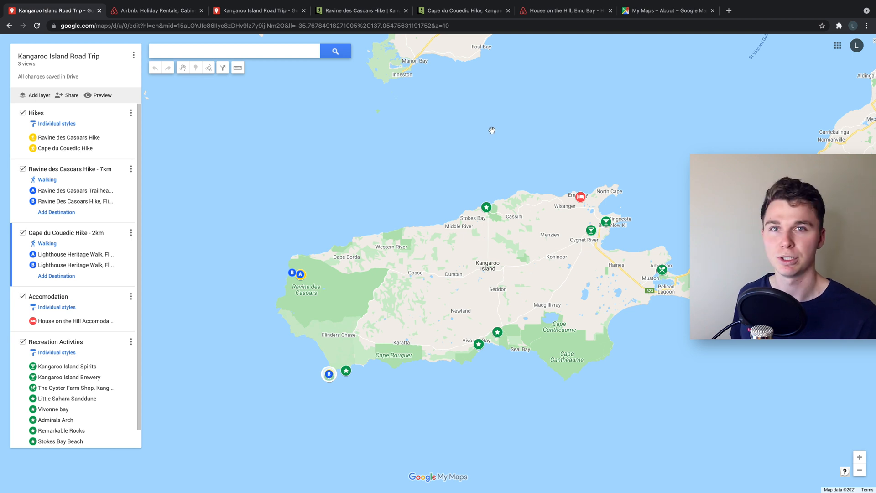
pyautogui.moveTo(416, 149)
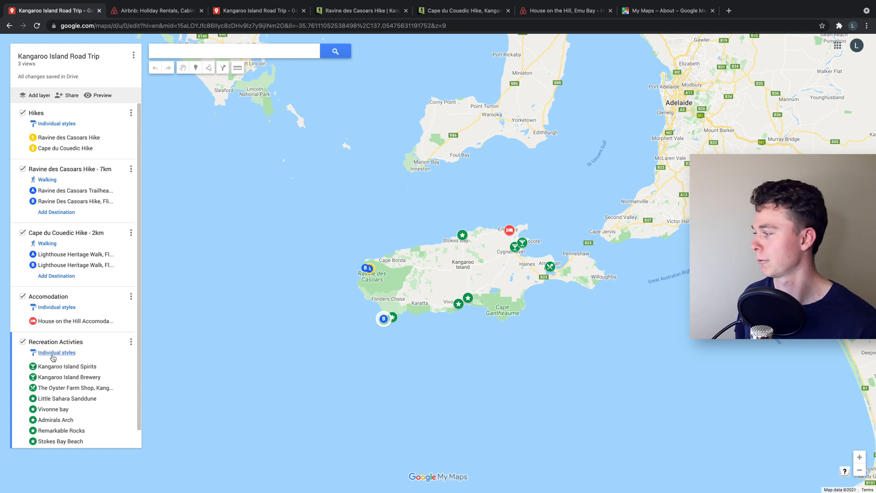
# Scroll down the layer panel to review the Recreation Activities entries
pyautogui.scroll(-3)
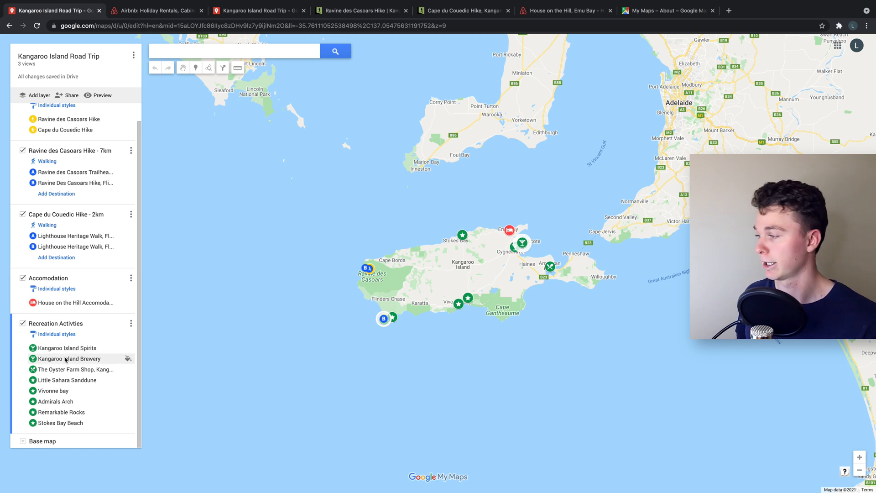
pyautogui.moveTo(566, 240)
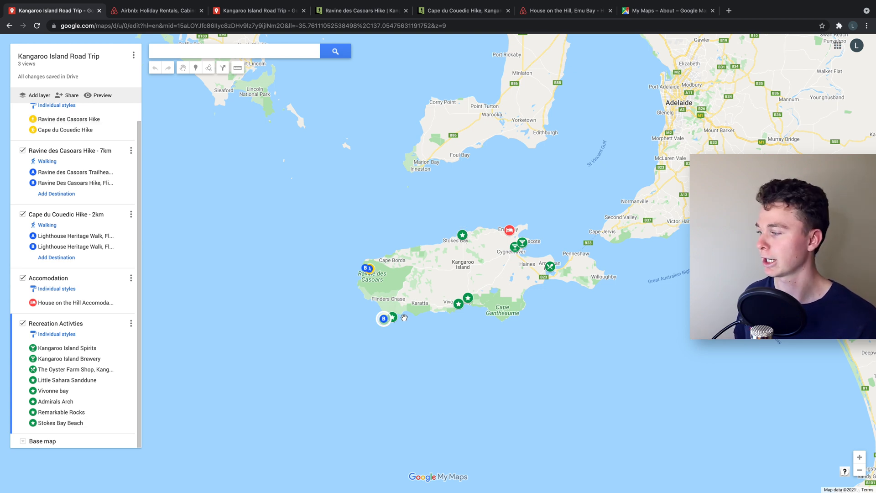
pyautogui.moveTo(500, 241)
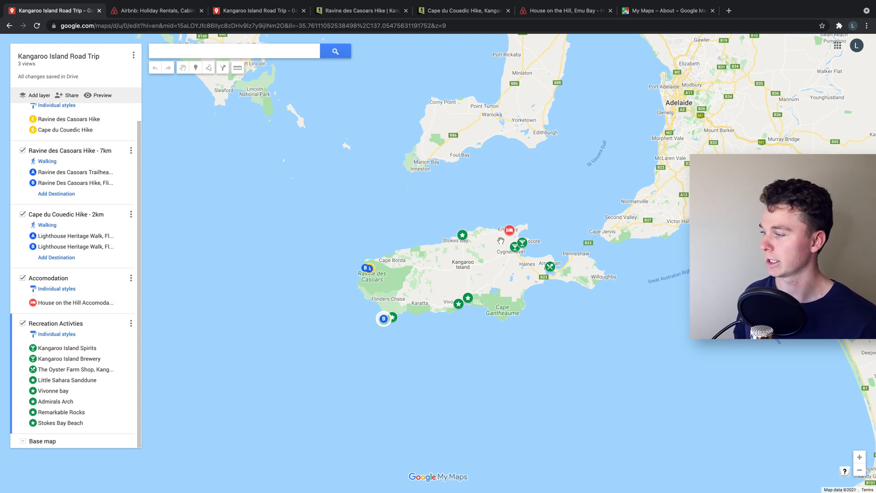
pyautogui.moveTo(437, 311)
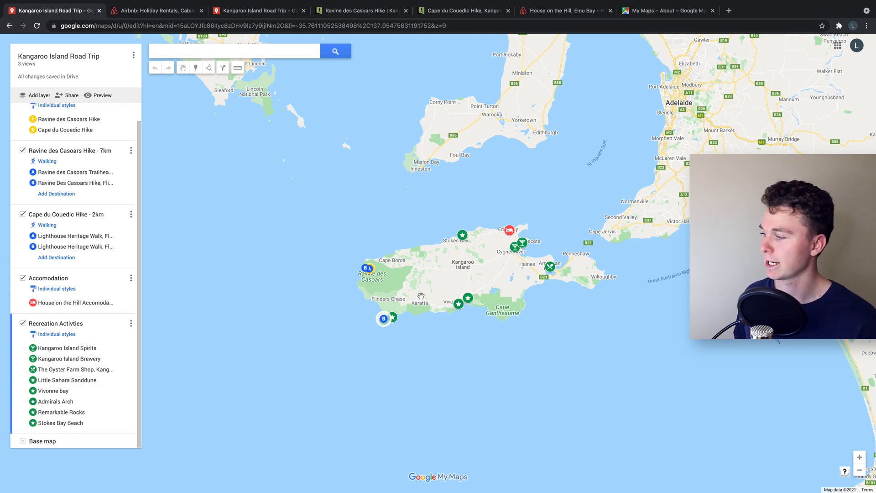
pyautogui.moveTo(480, 297)
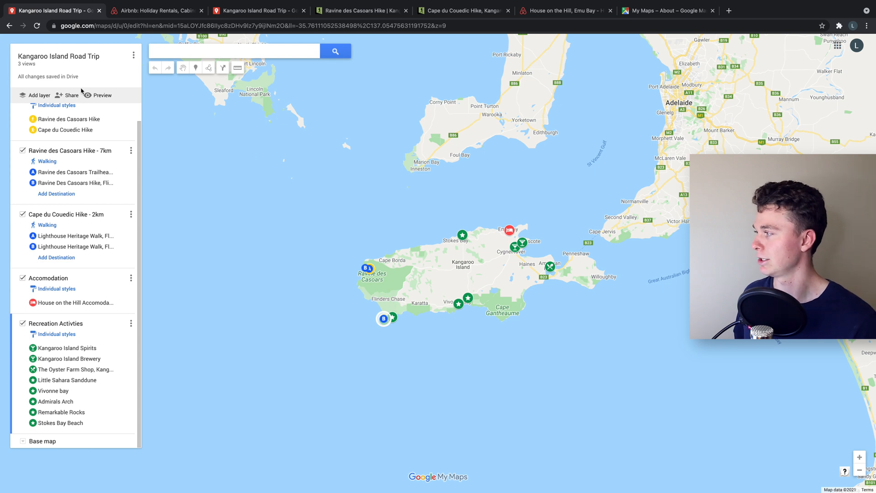
# Turn on link sharing and make the map public to everyone online
pyautogui.click(71, 95)
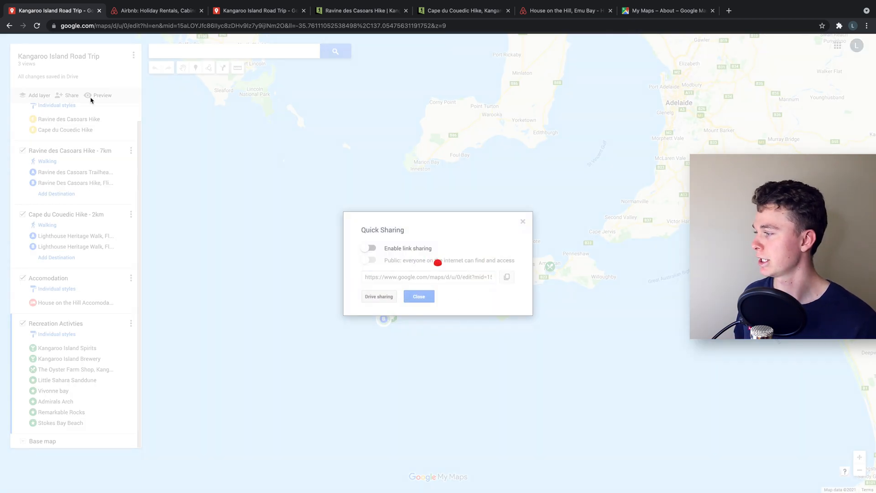
pyautogui.click(369, 248)
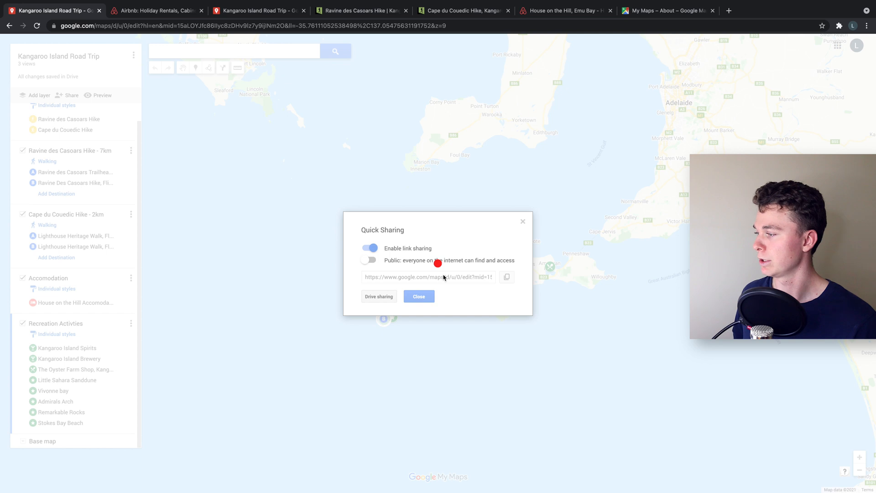
pyautogui.click(506, 277)
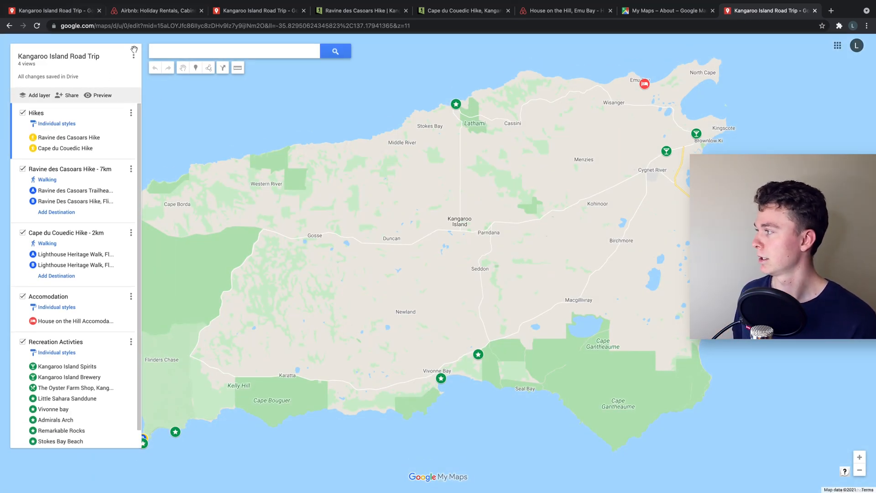
# Confirm public access in the sharing settings, close them, and preview the map view-only
pyautogui.click(69, 95)
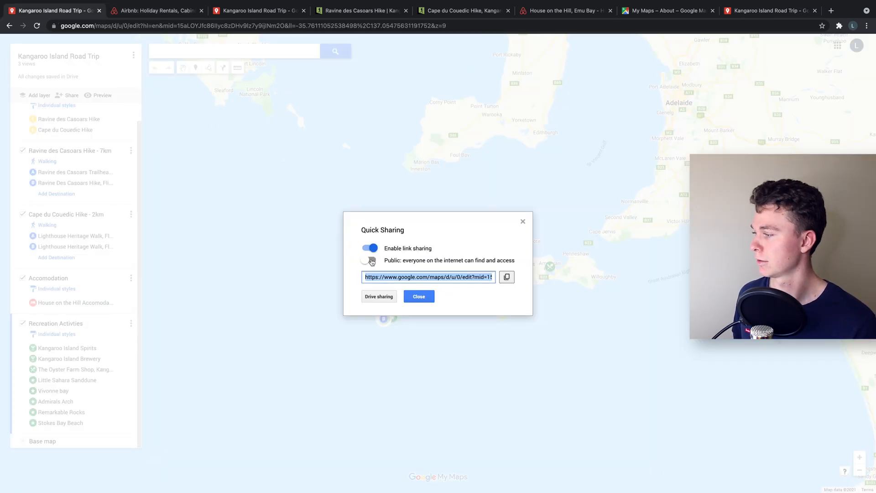
pyautogui.click(370, 259)
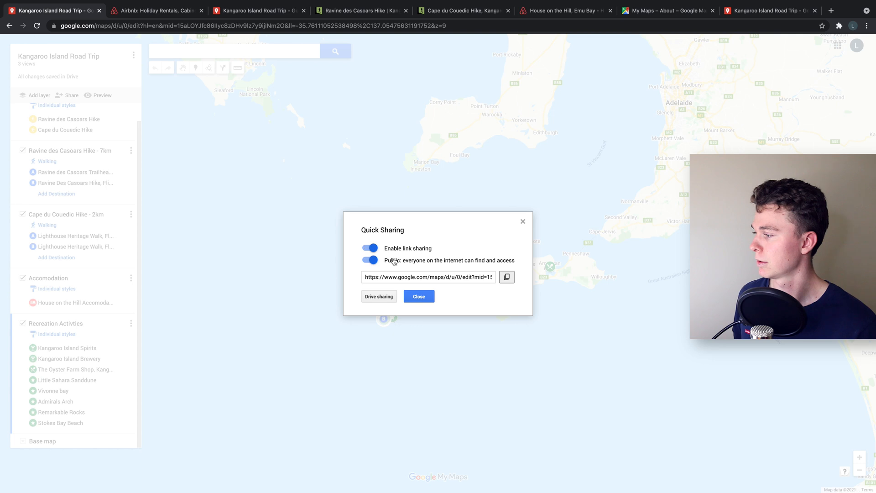
pyautogui.click(369, 259)
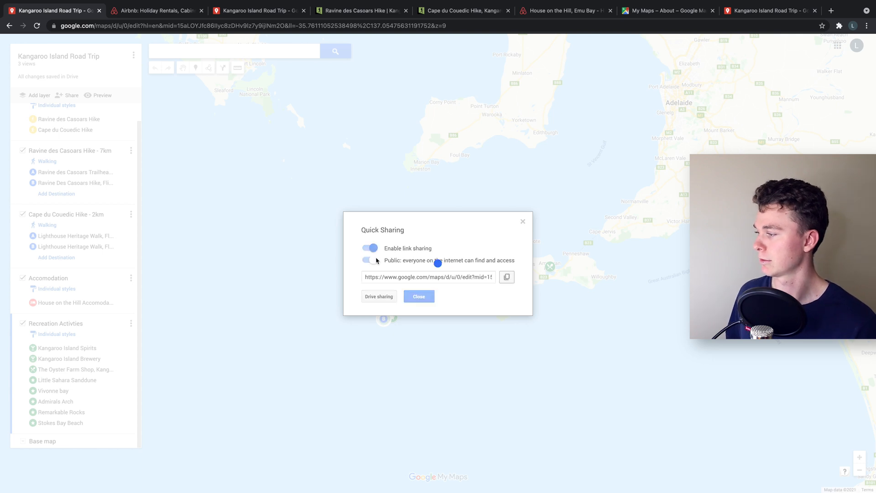
pyautogui.click(418, 296)
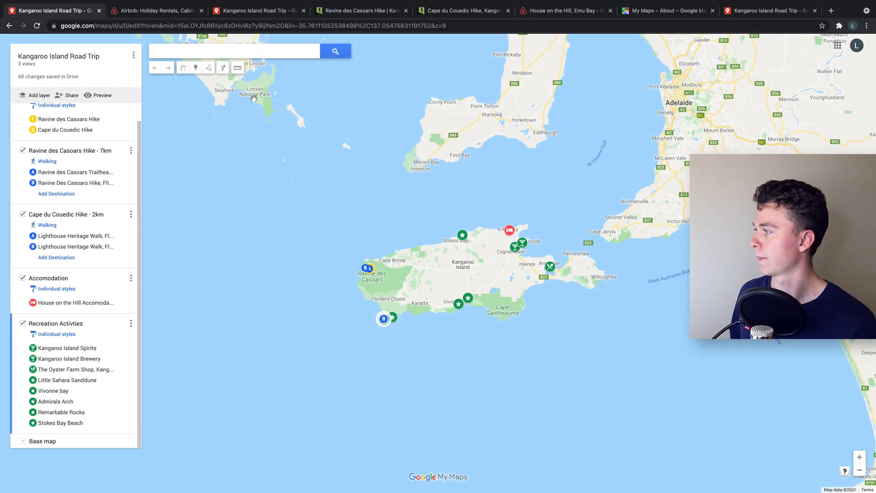
pyautogui.click(103, 95)
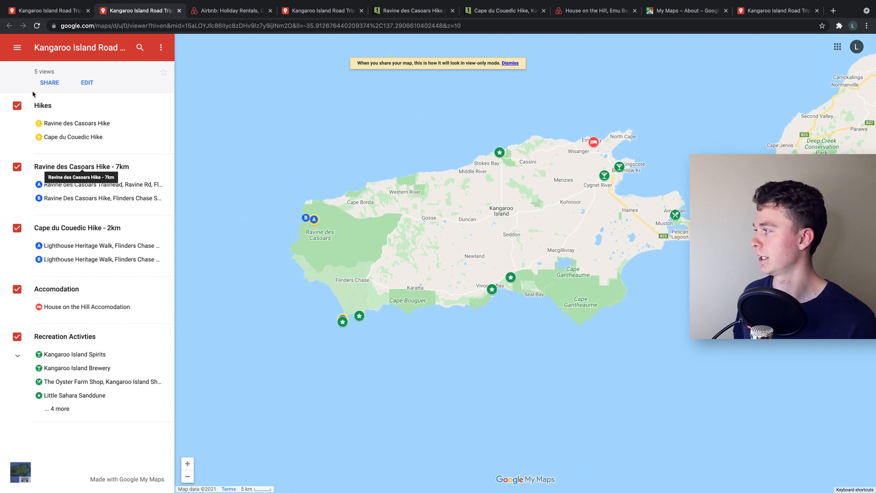
# Select the src URL from the 'Embed on my site' code and carry it into a new tab
pyautogui.click(49, 82)
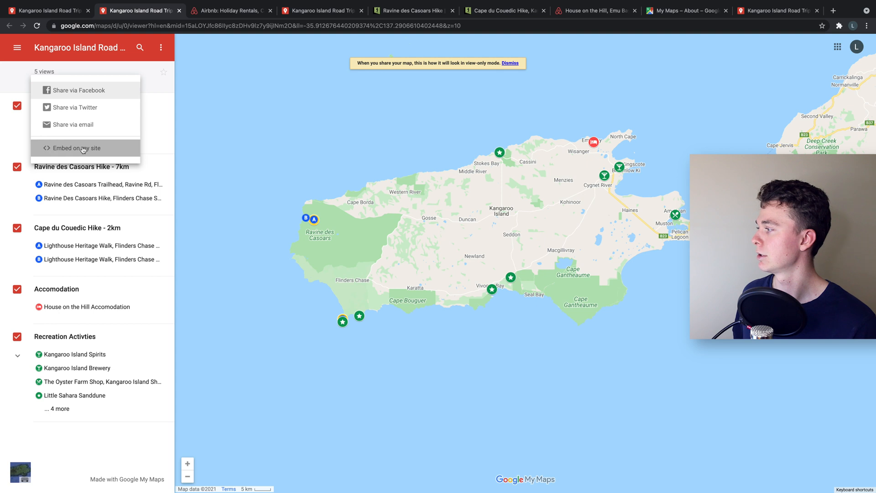
pyautogui.click(76, 148)
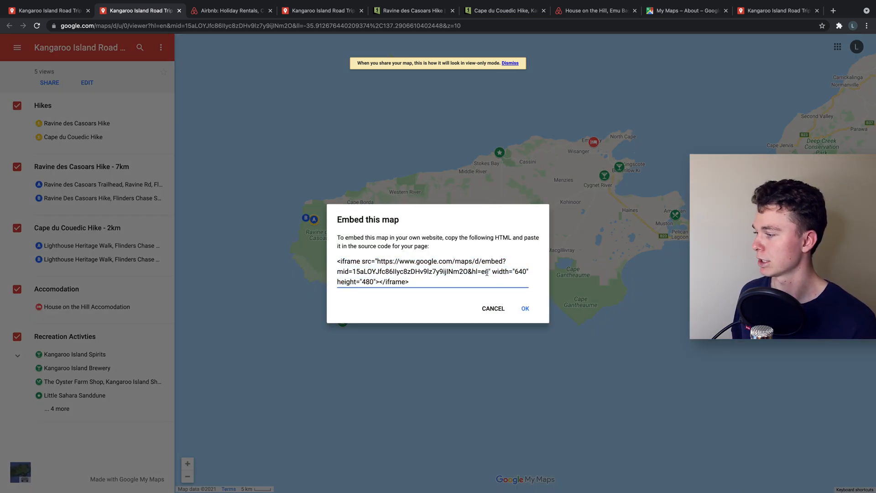
pyautogui.doubleClick(435, 261)
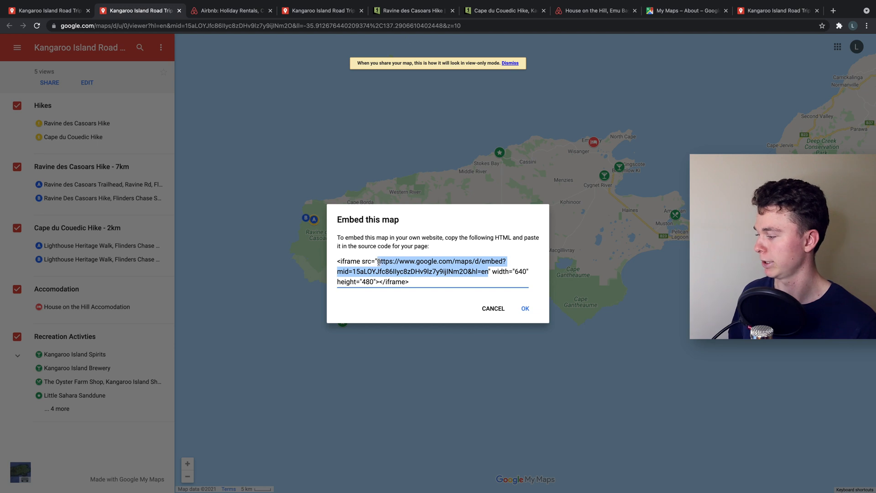
pyautogui.moveTo(839, 16)
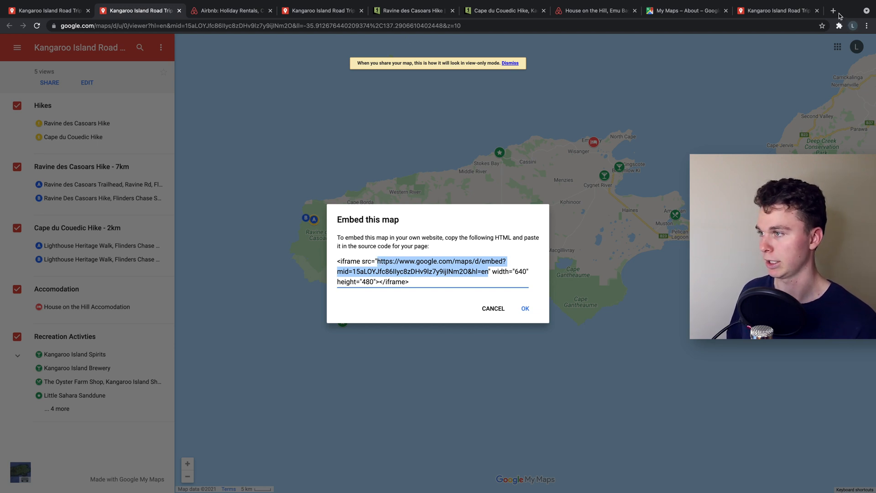
pyautogui.click(834, 10)
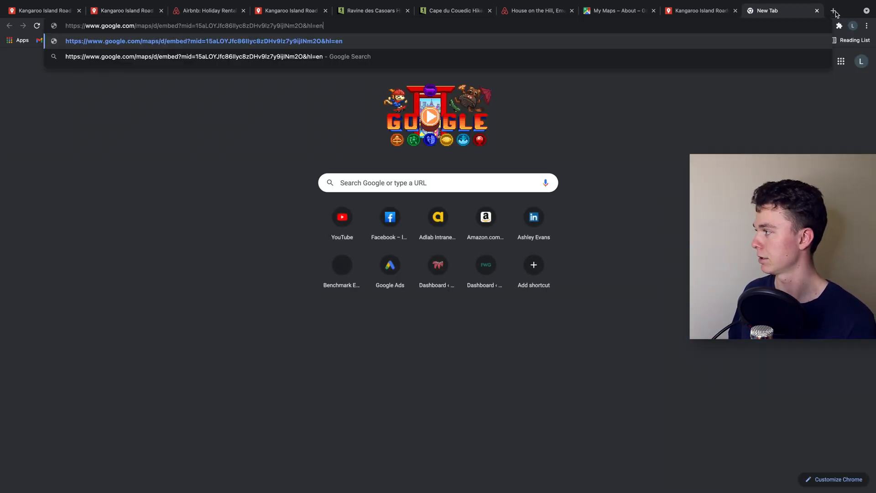
# Load the pasted embed URL to show the Kangaroo Island Road Trip map as a full-page embed
pyautogui.press('Return')
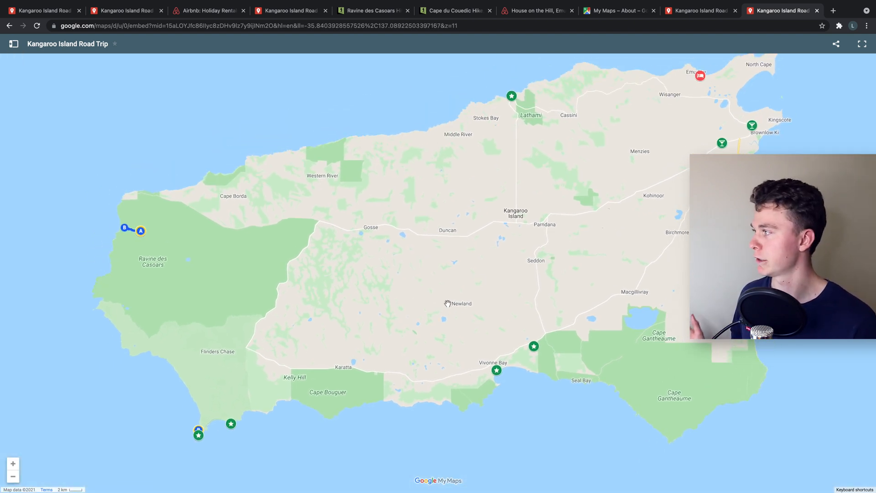
pyautogui.moveTo(114, 44)
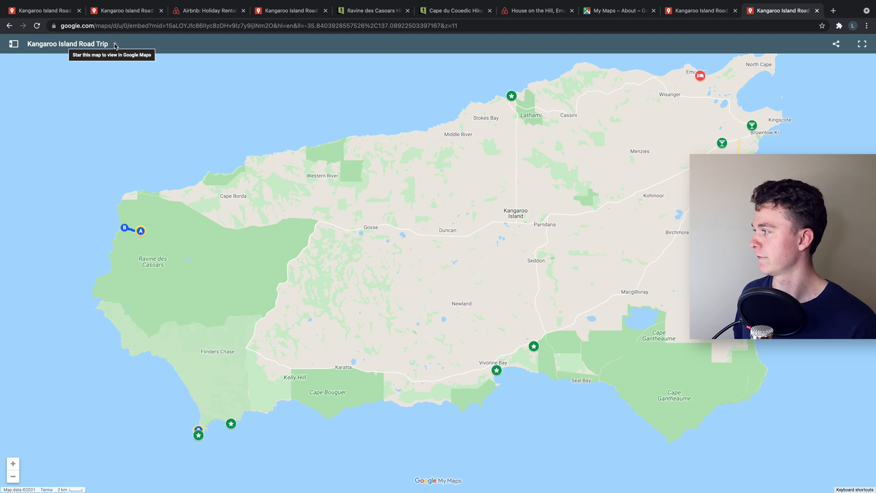
pyautogui.moveTo(404, 197)
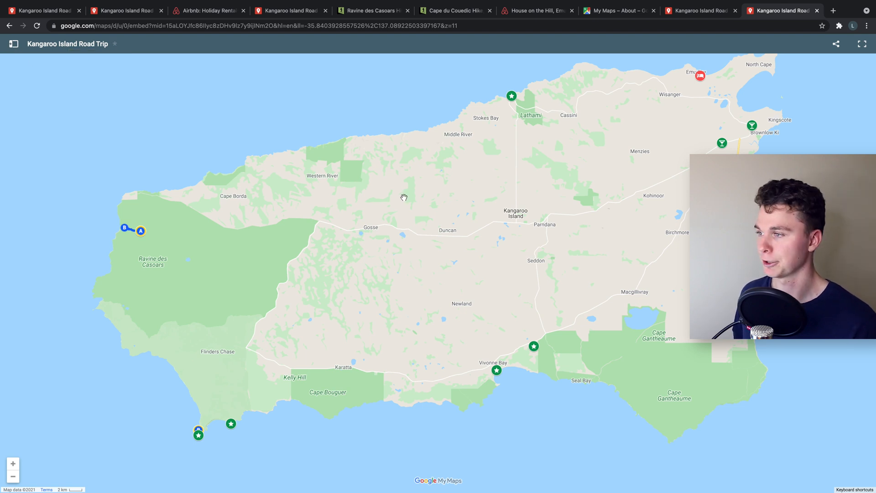
pyautogui.moveTo(557, 186)
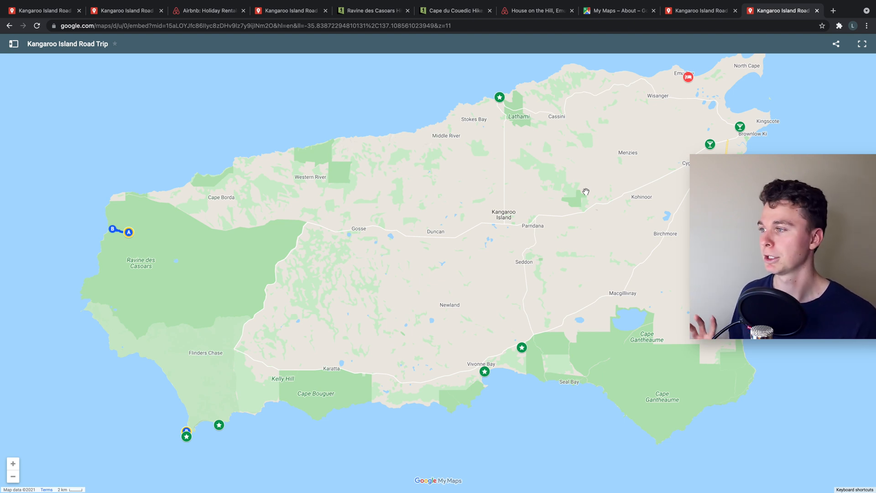
pyautogui.moveTo(611, 329)
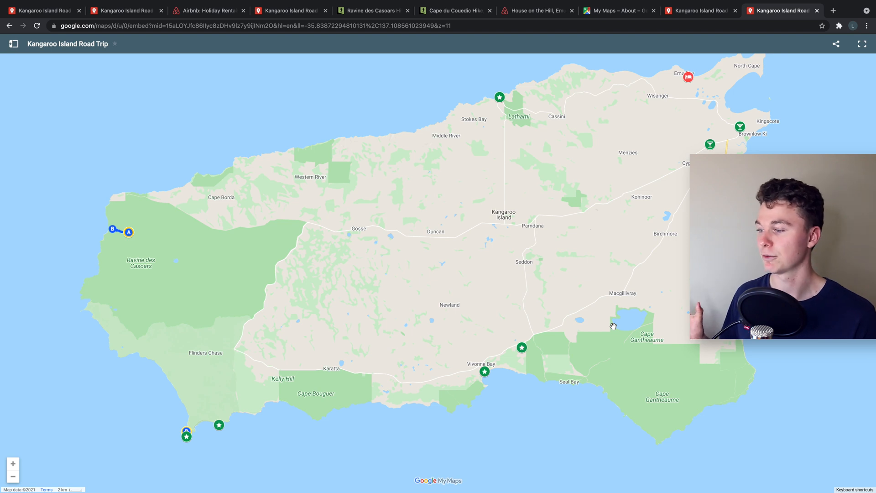
pyautogui.moveTo(620, 329)
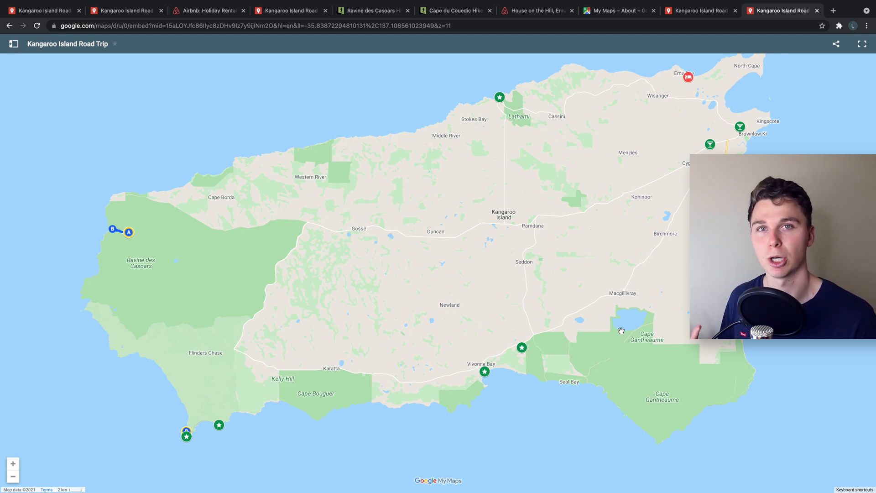